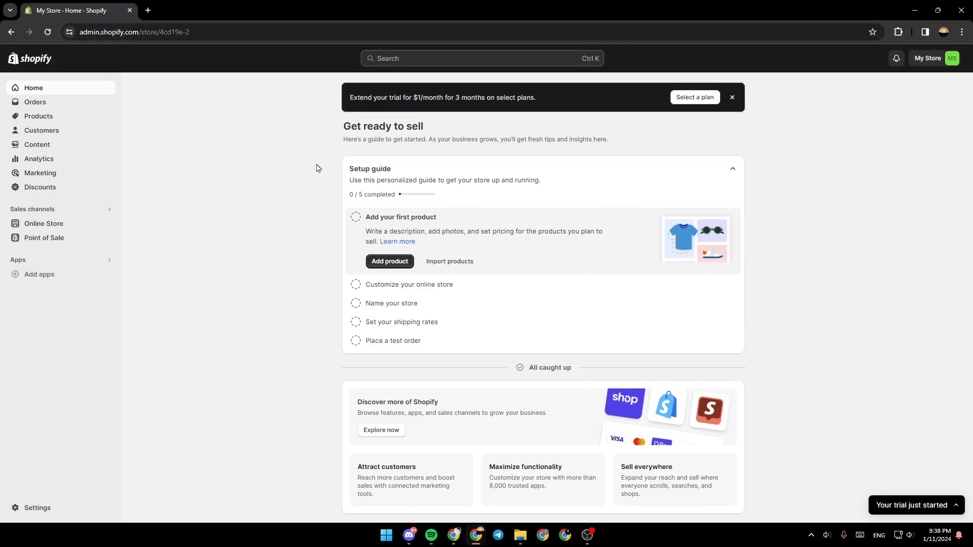
pyautogui.moveTo(835, 76)
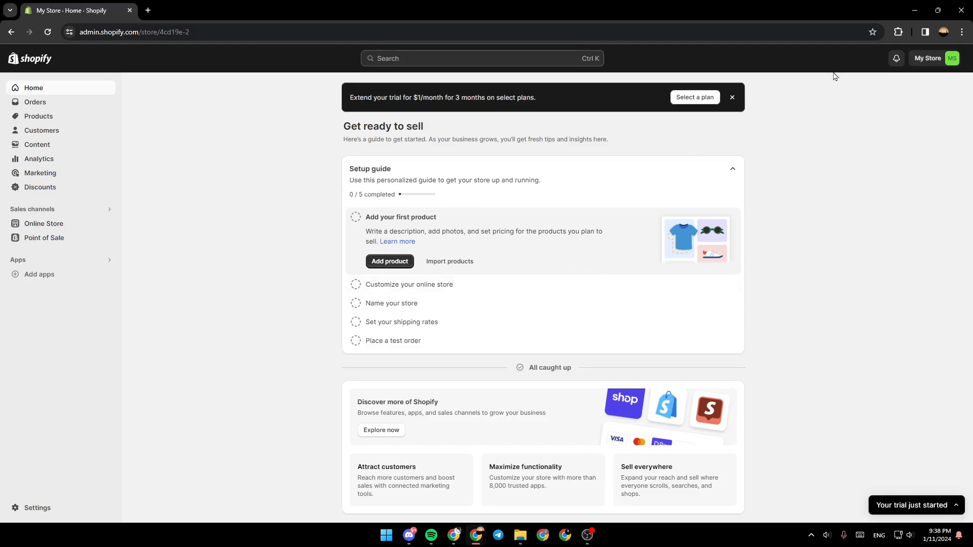
pyautogui.moveTo(930, 70)
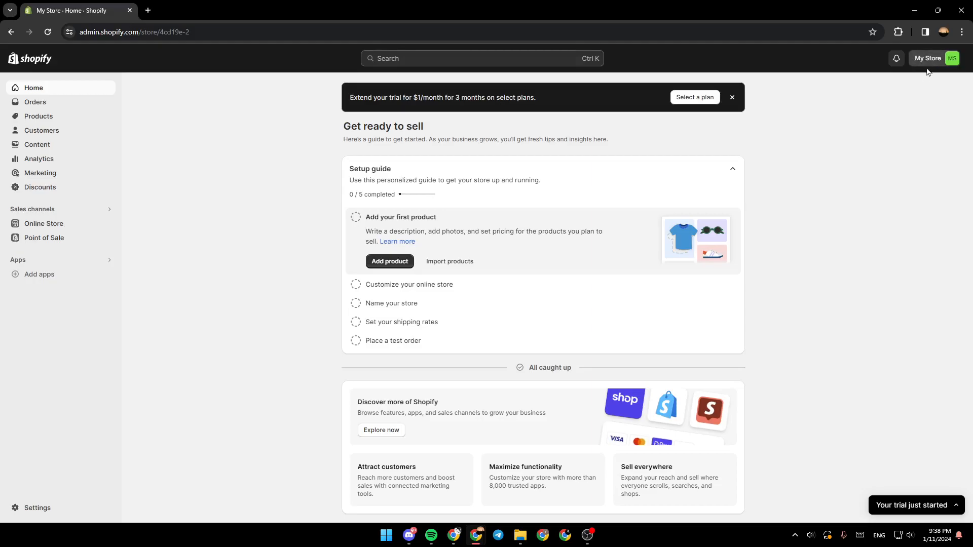
pyautogui.moveTo(920, 70)
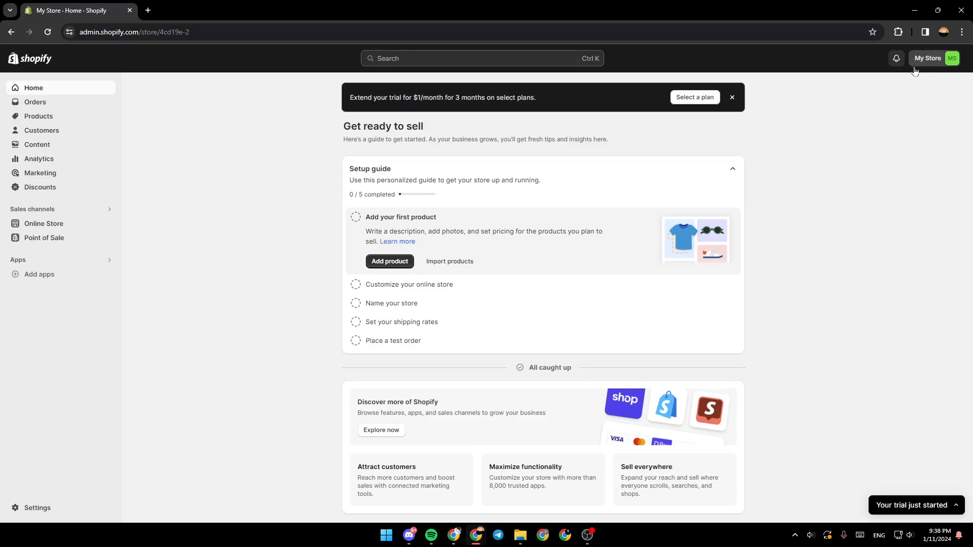
pyautogui.moveTo(916, 65)
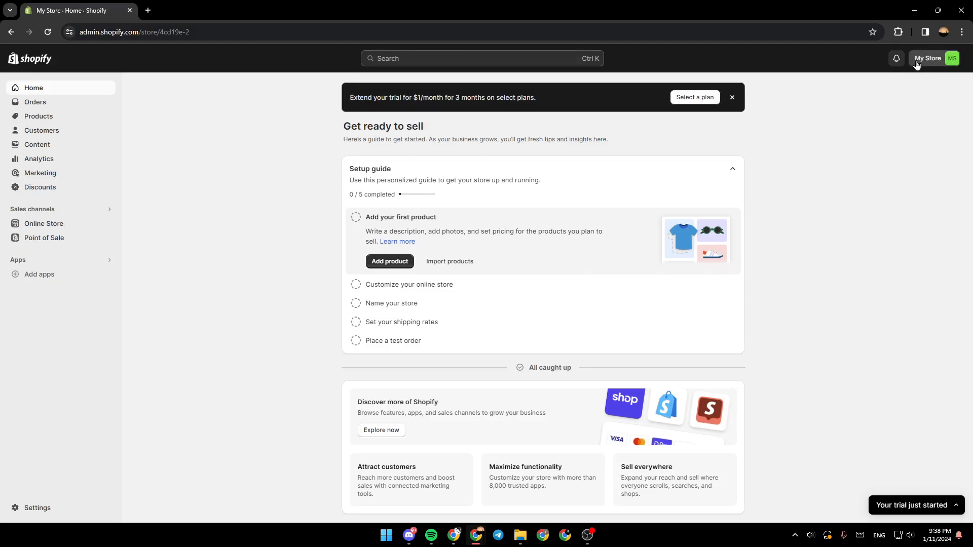
# Open the store and account menu from the My Store button.
pyautogui.click(930, 59)
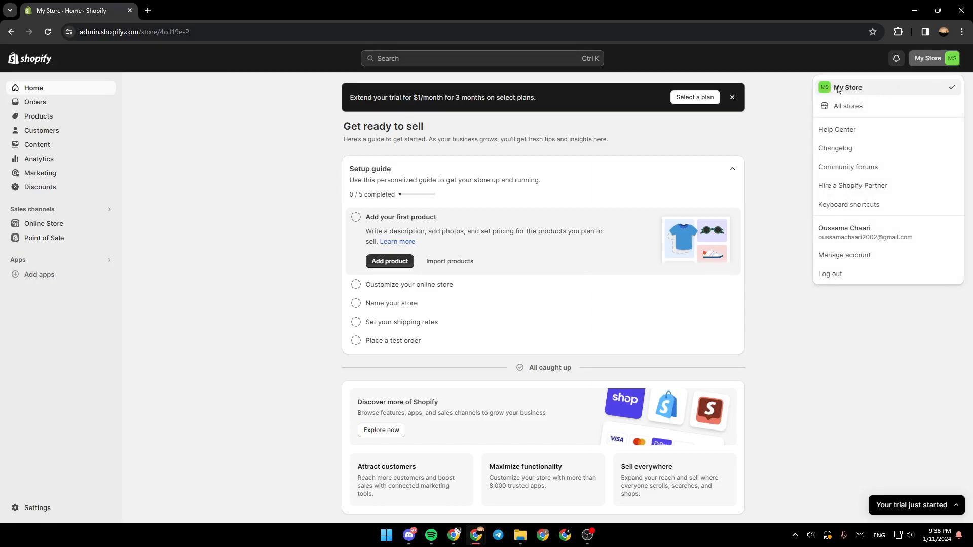
pyautogui.moveTo(848, 106)
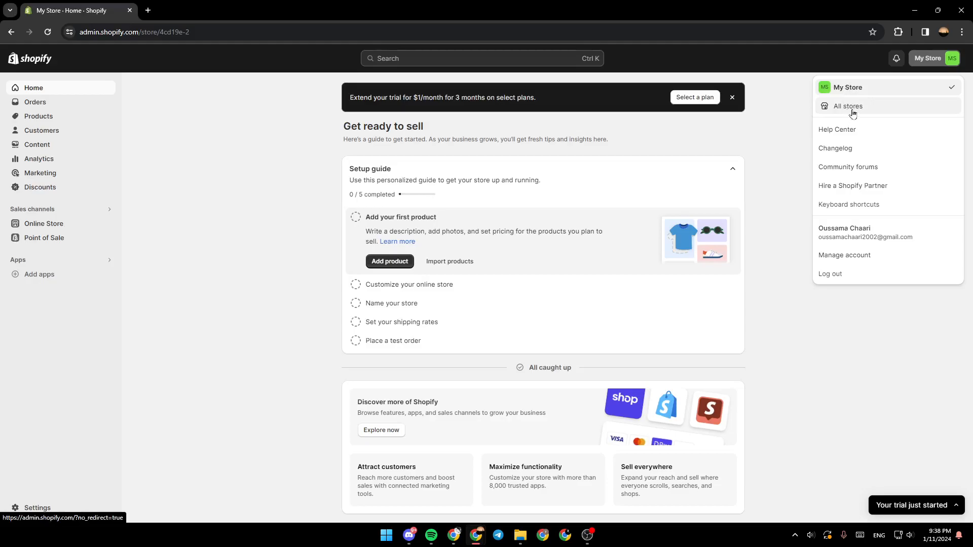
pyautogui.moveTo(866, 131)
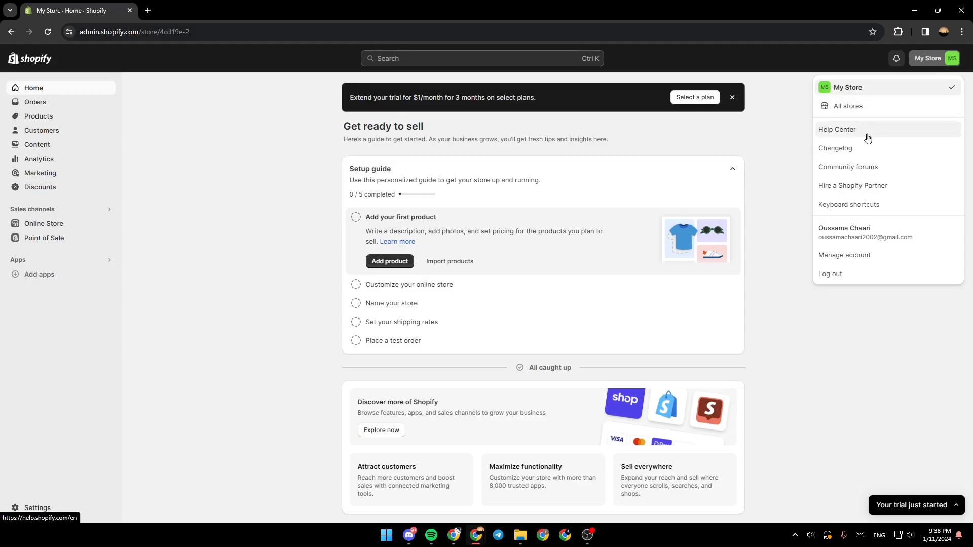
pyautogui.moveTo(866, 356)
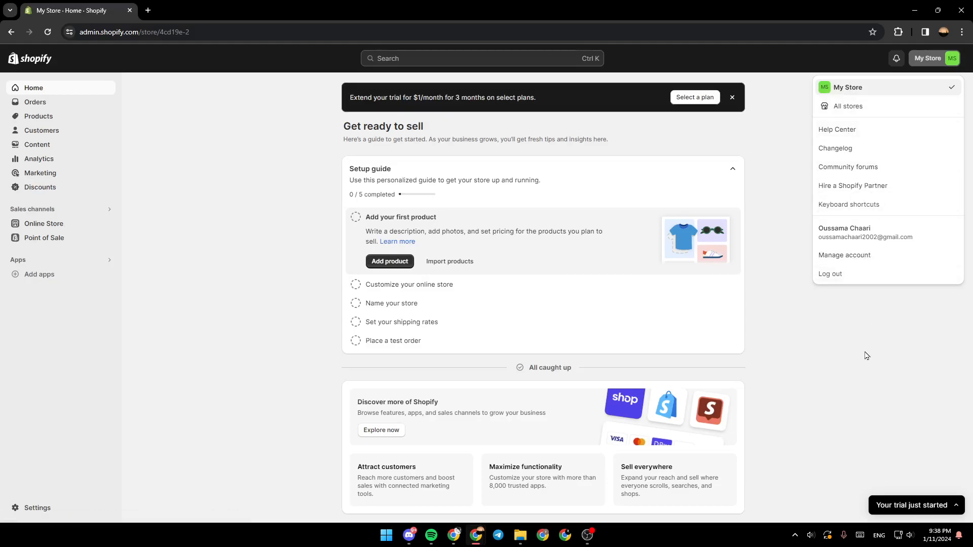
pyautogui.moveTo(873, 331)
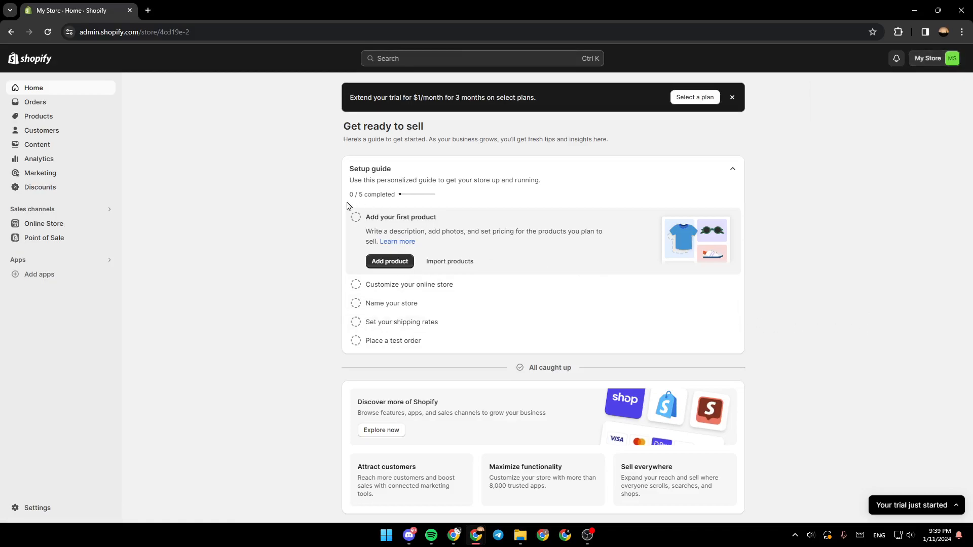
pyautogui.moveTo(146, 279)
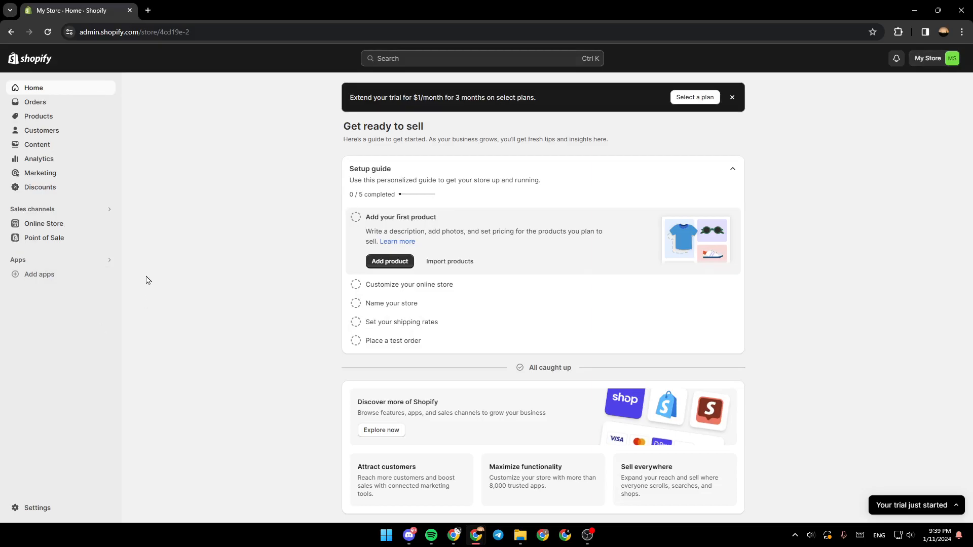
pyautogui.moveTo(76, 100)
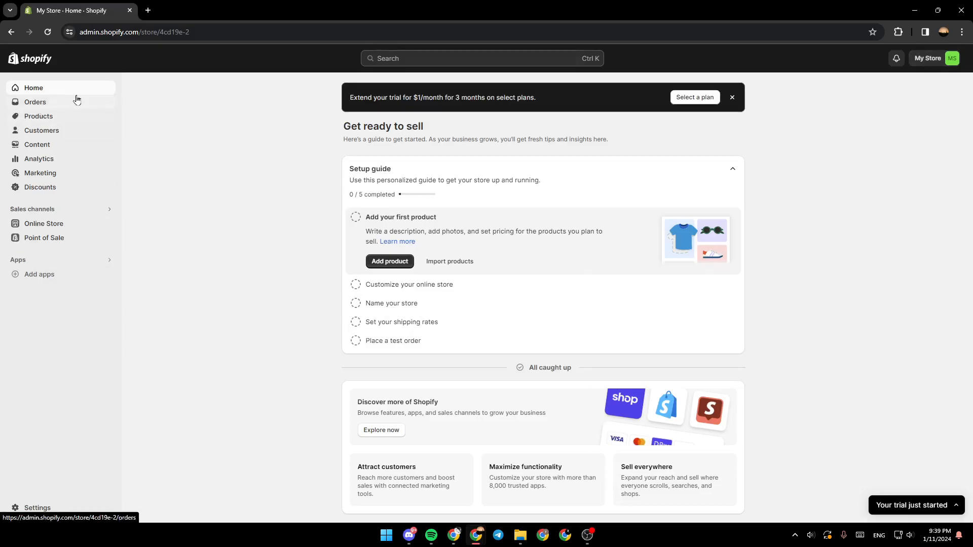
pyautogui.moveTo(41, 104)
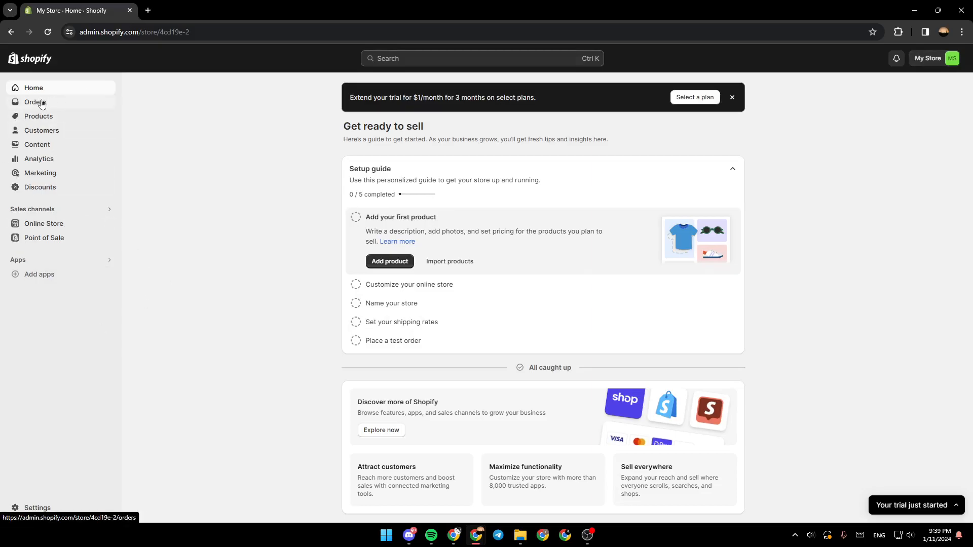
pyautogui.moveTo(50, 125)
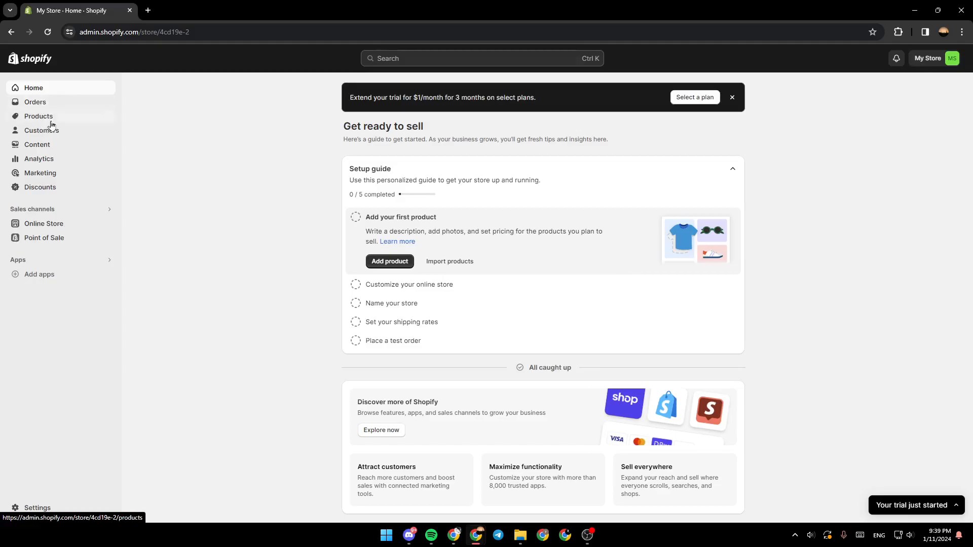
pyautogui.moveTo(59, 145)
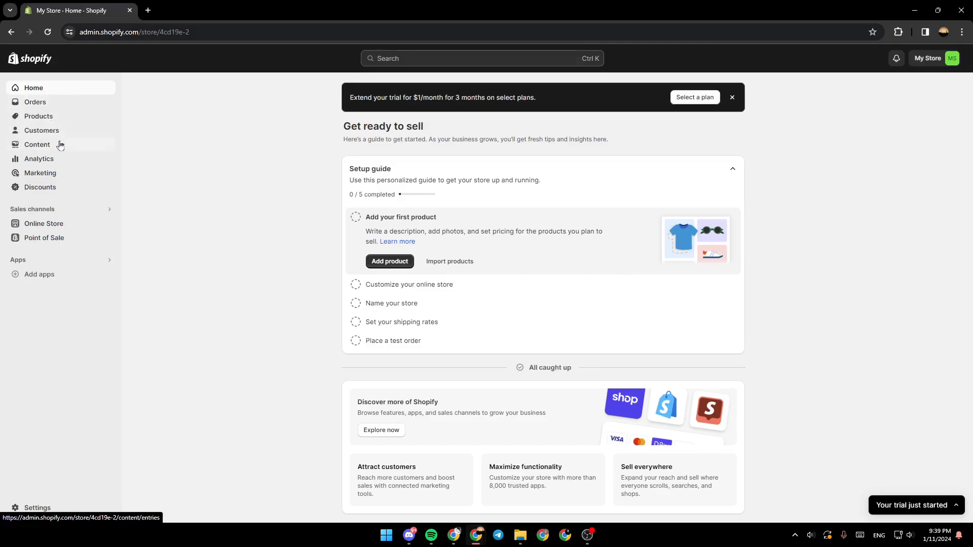
pyautogui.moveTo(74, 185)
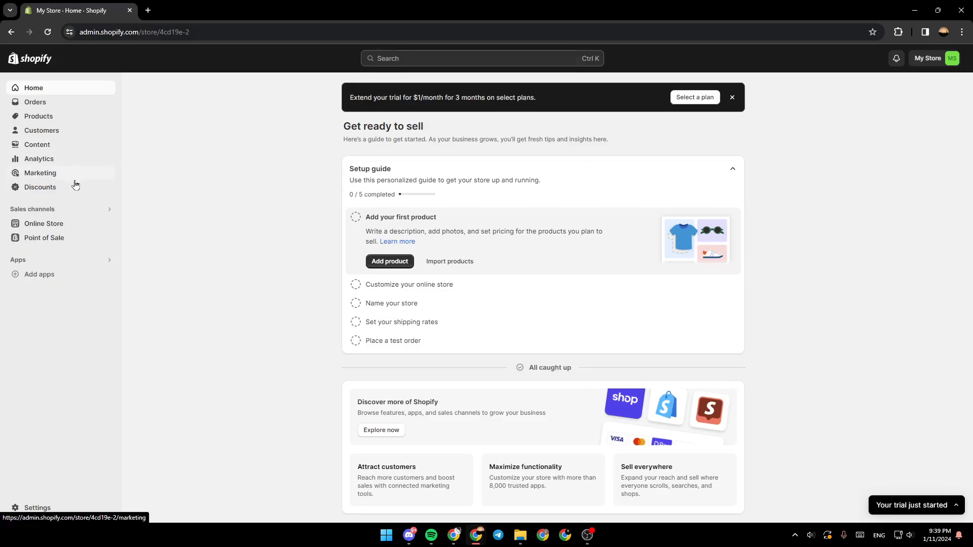
pyautogui.moveTo(70, 184)
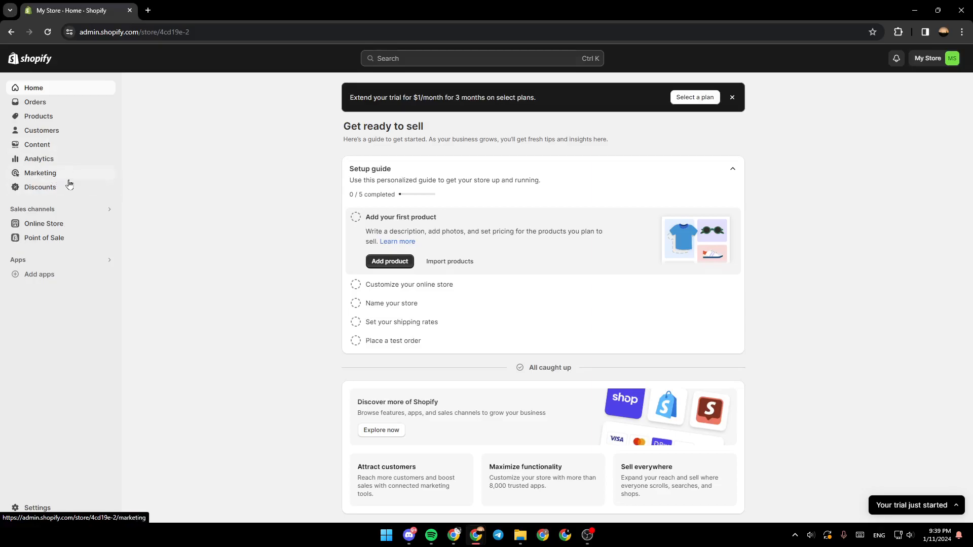
pyautogui.moveTo(71, 190)
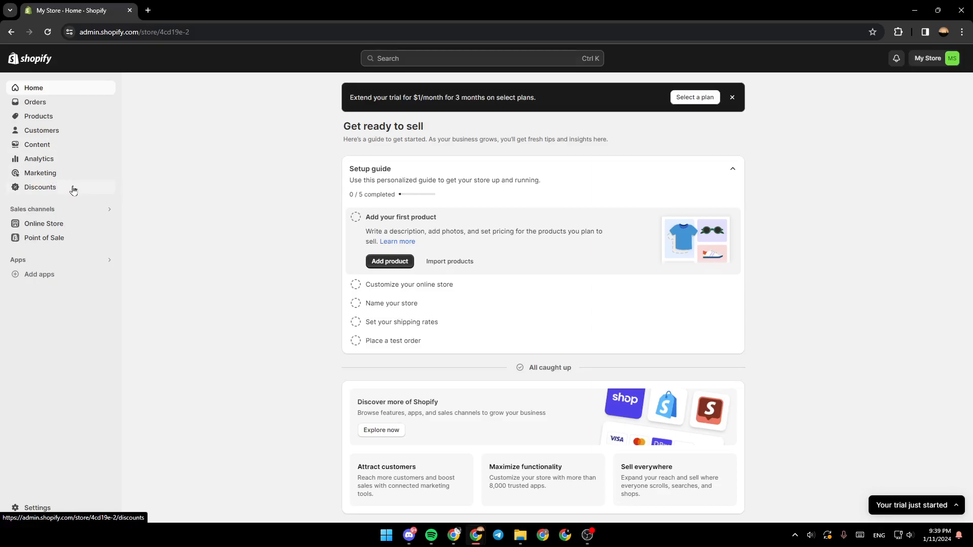
pyautogui.moveTo(61, 212)
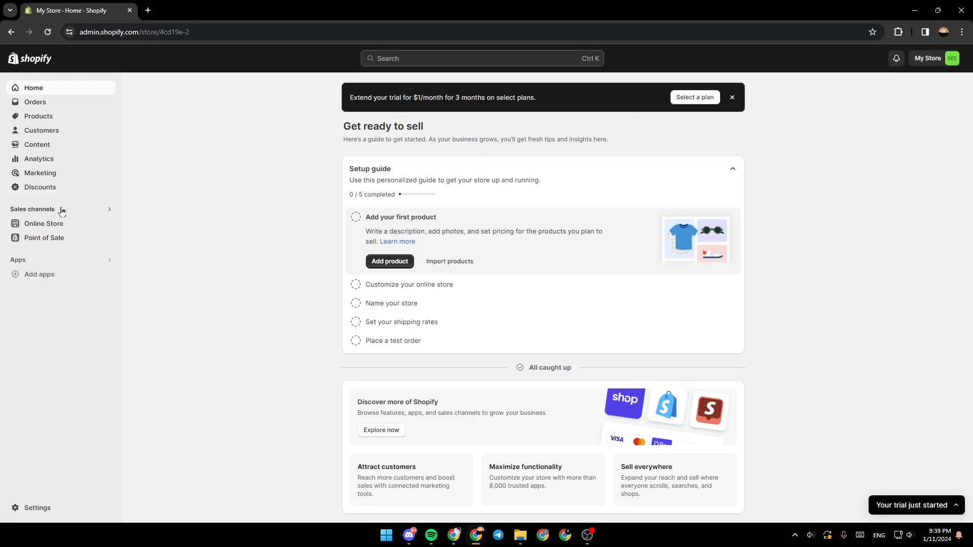
pyautogui.moveTo(44, 223)
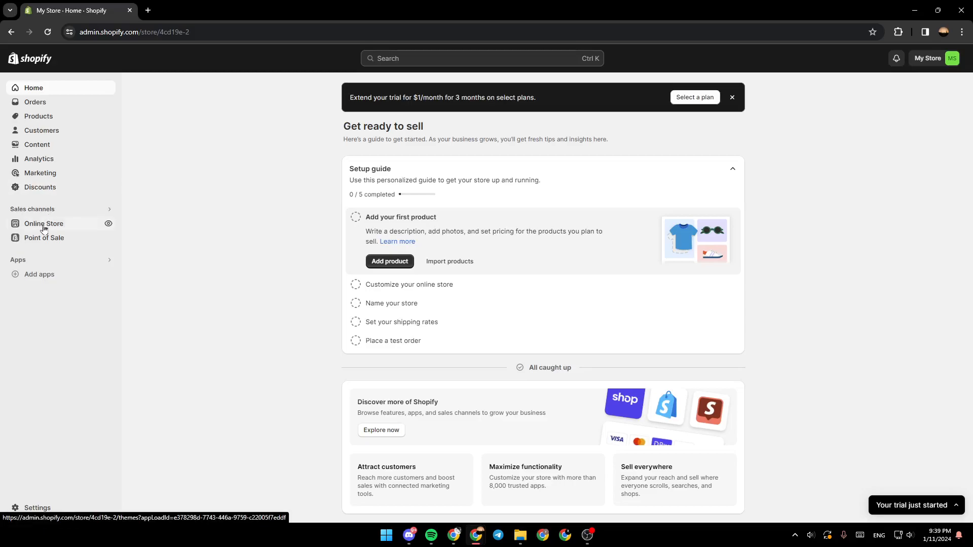
pyautogui.moveTo(44, 237)
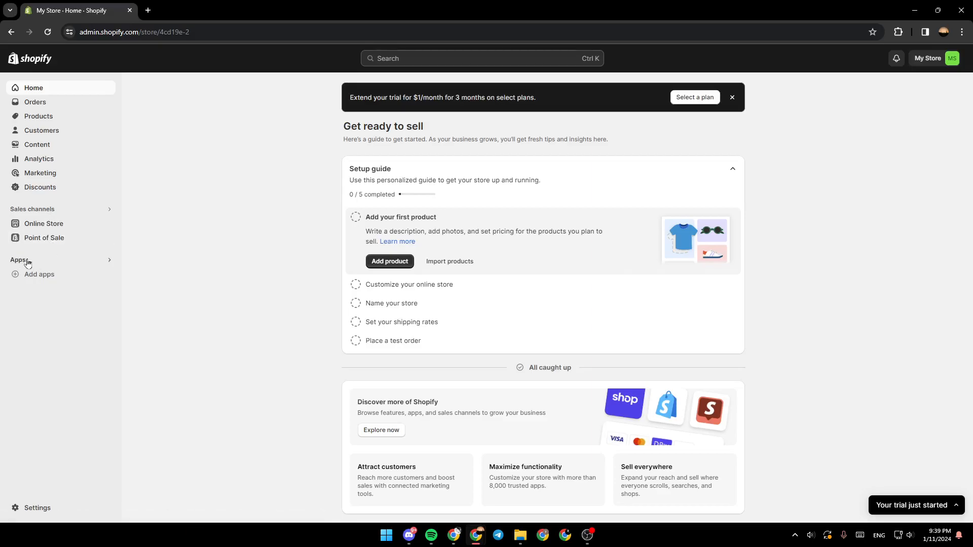
pyautogui.moveTo(50, 502)
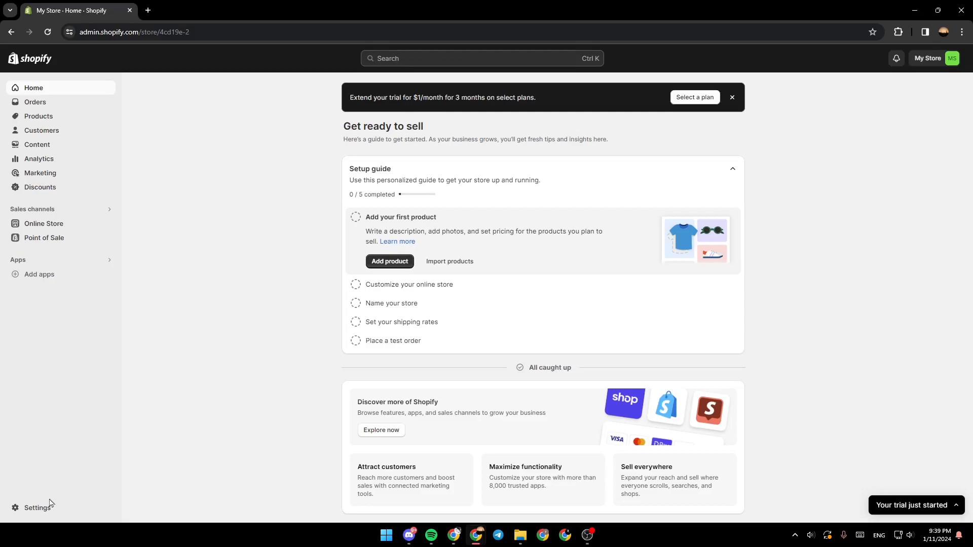
pyautogui.moveTo(37, 508)
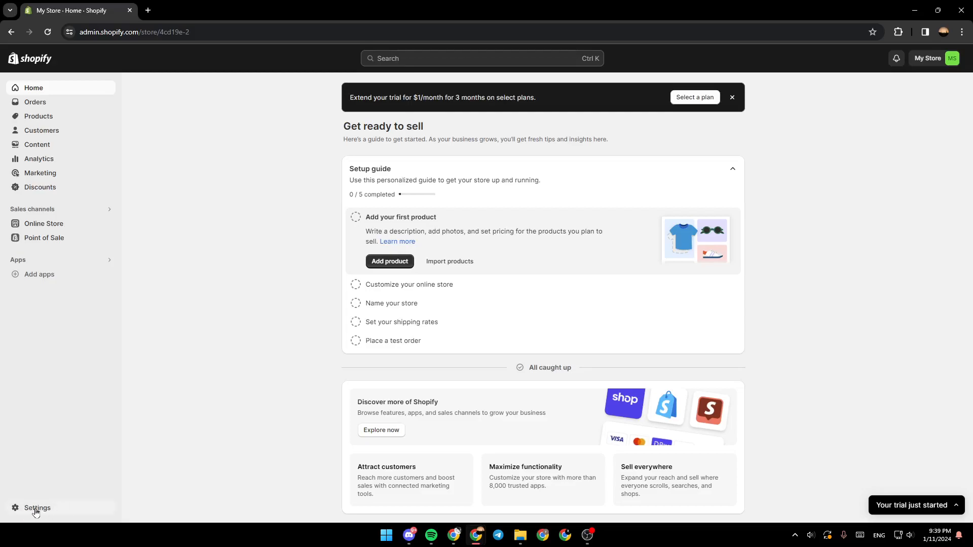
# Open Settings to the Store details page showing the name My Store.
pyautogui.click(36, 508)
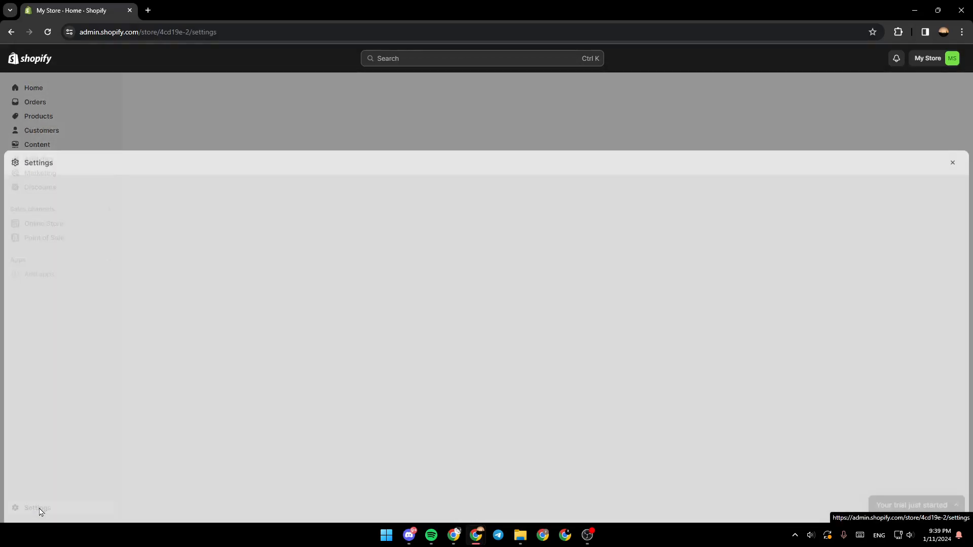
pyautogui.click(38, 508)
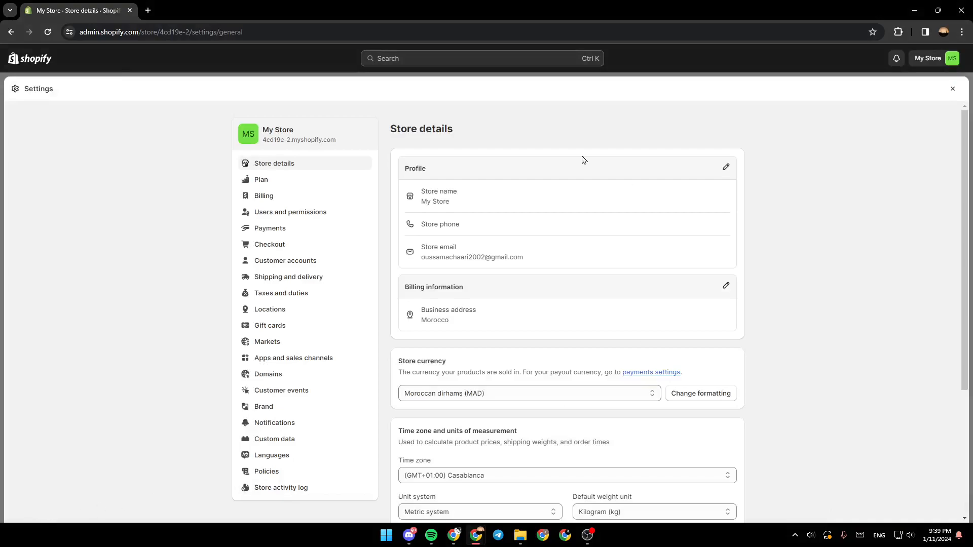
pyautogui.moveTo(561, 257)
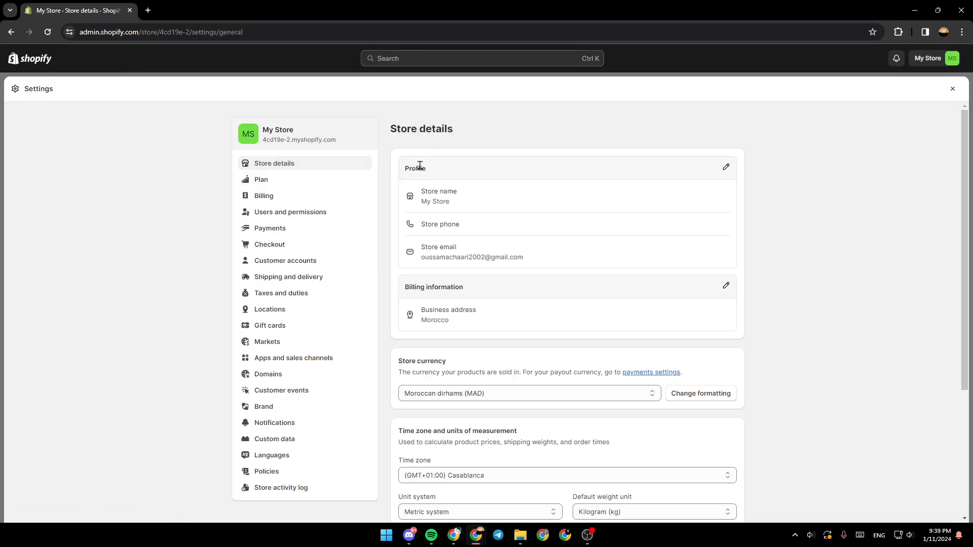
pyautogui.moveTo(430, 200)
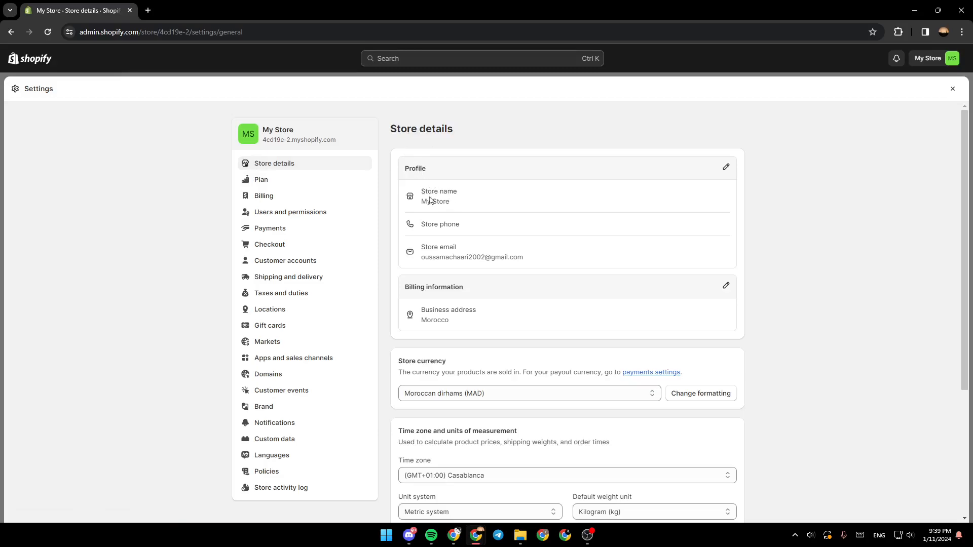
pyautogui.moveTo(460, 197)
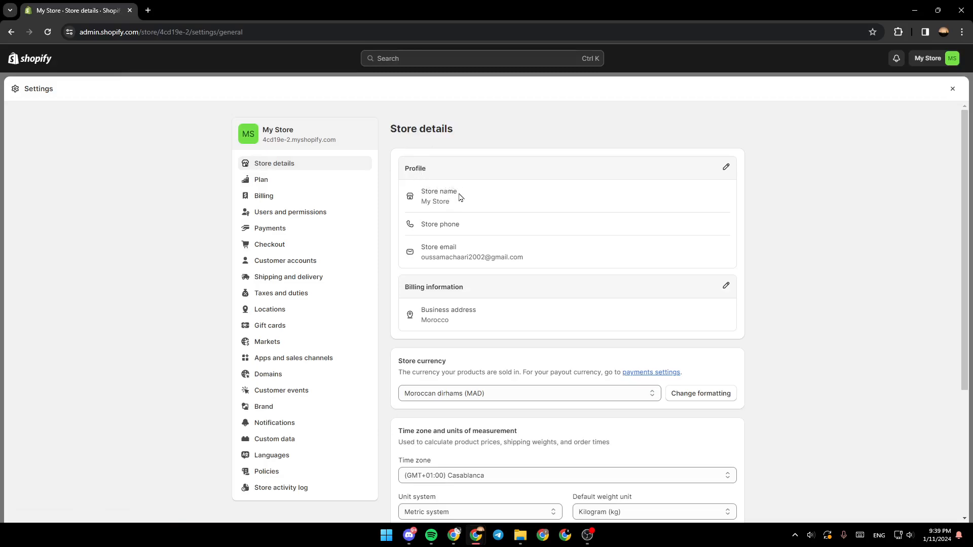
pyautogui.moveTo(435, 247)
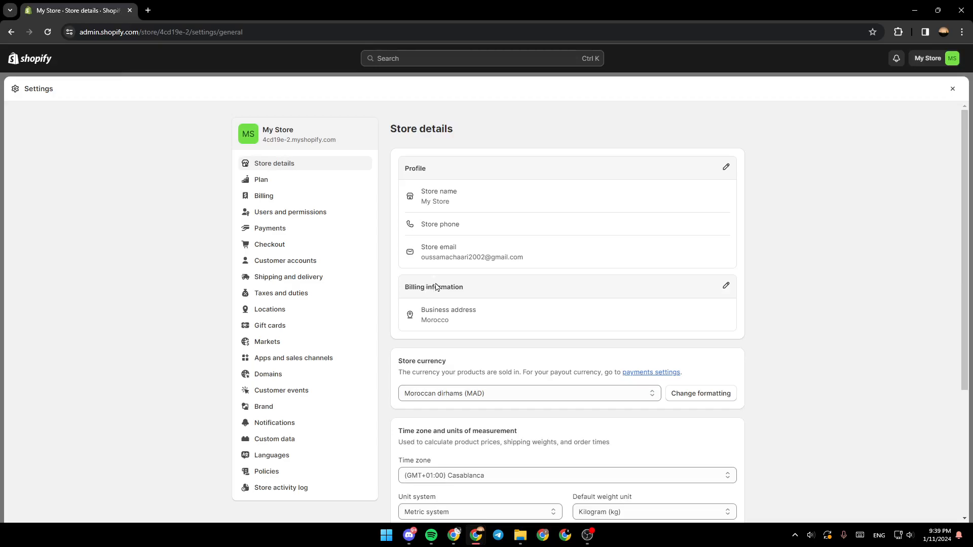
pyautogui.moveTo(725, 167)
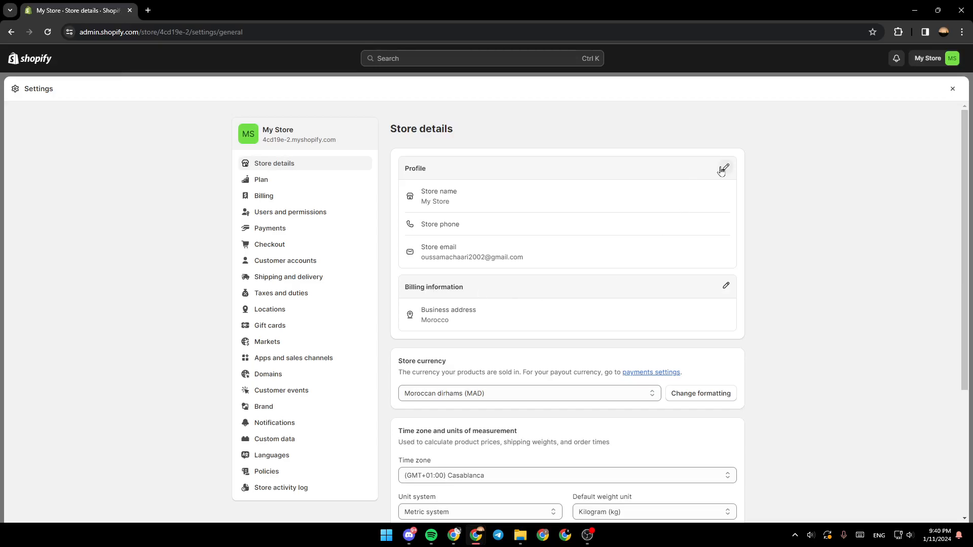
# Rename the store from My Store to 'tutorial store' in the Profile card and save.
pyautogui.click(723, 169)
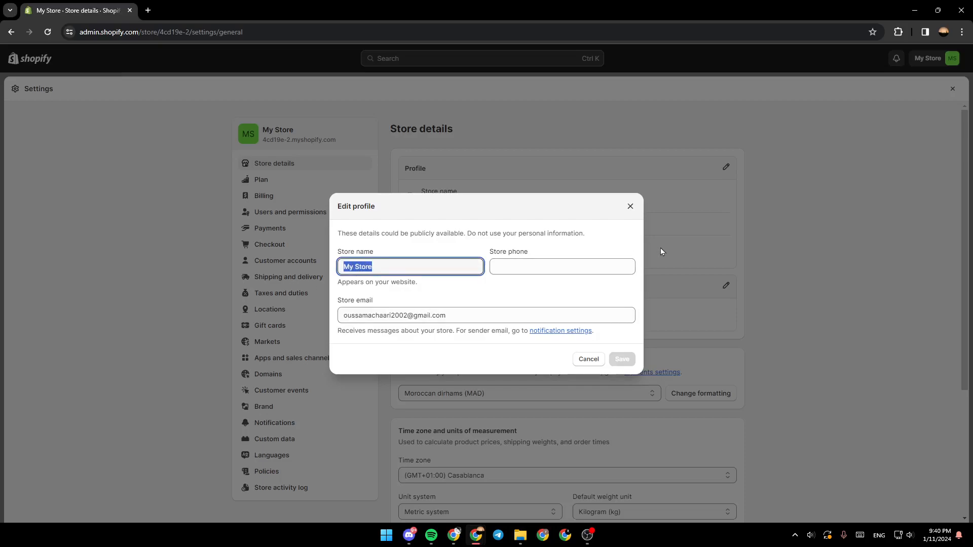
pyautogui.write('tutorial')
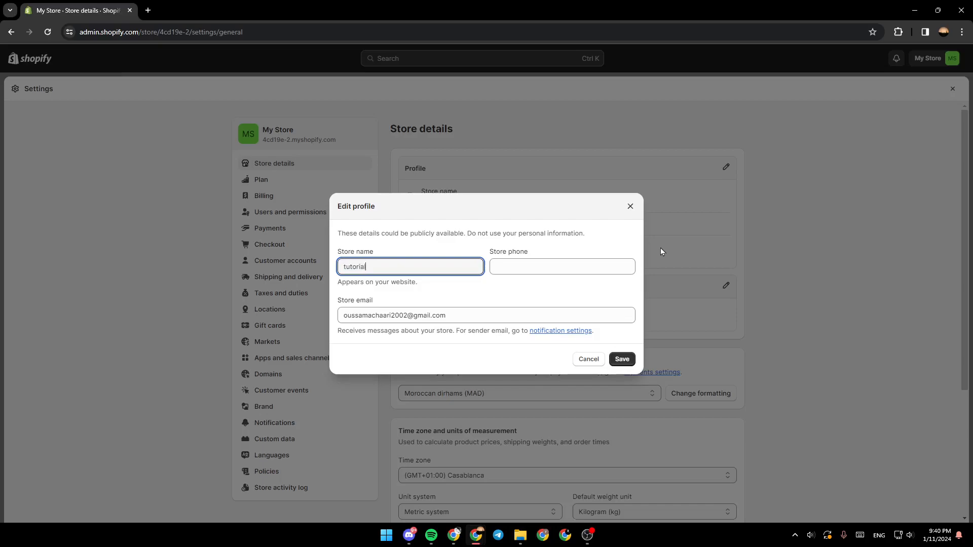
pyautogui.write('store')
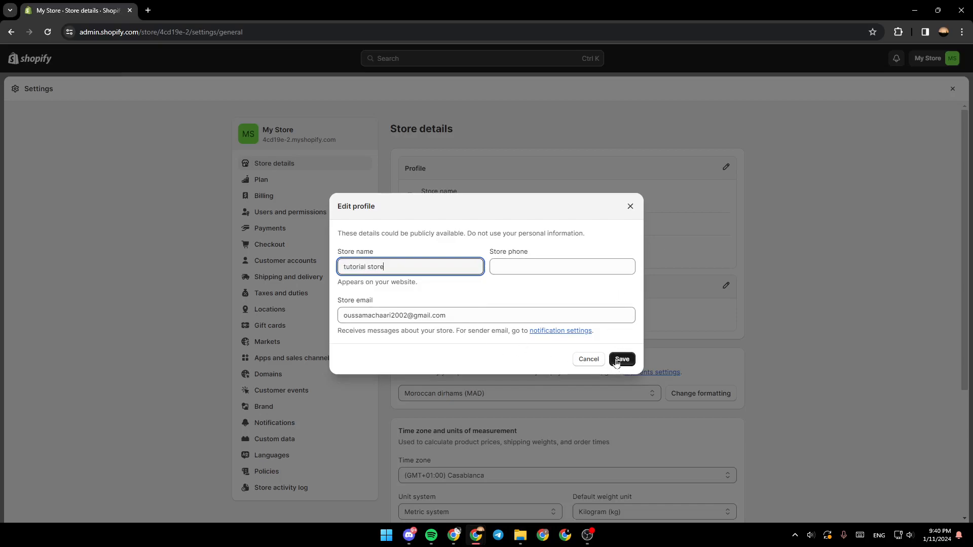
pyautogui.click(621, 359)
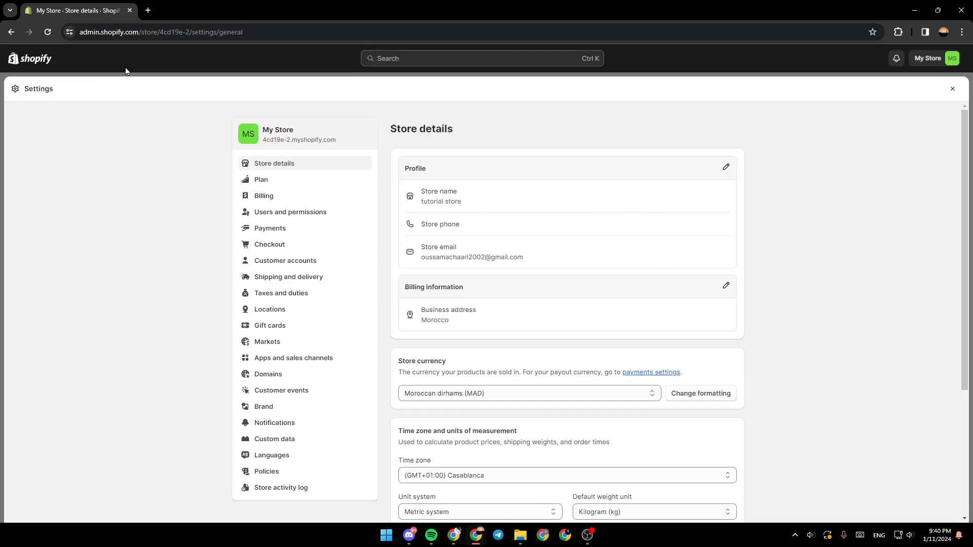
# Close Settings and return to Home, where the setup guide shows 1 of 5 done.
pyautogui.click(952, 89)
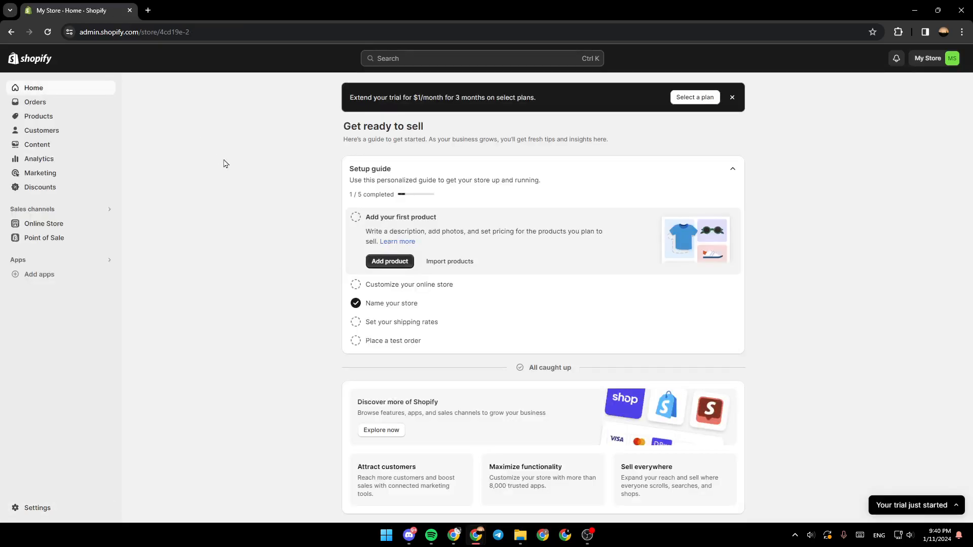